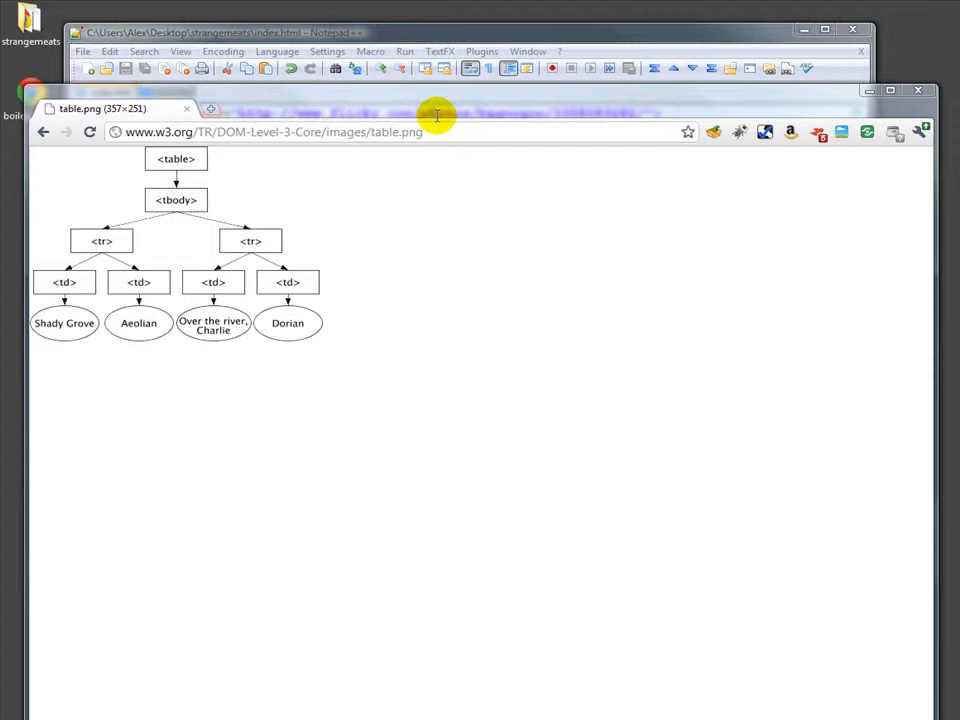
mouse_move(332, 356)
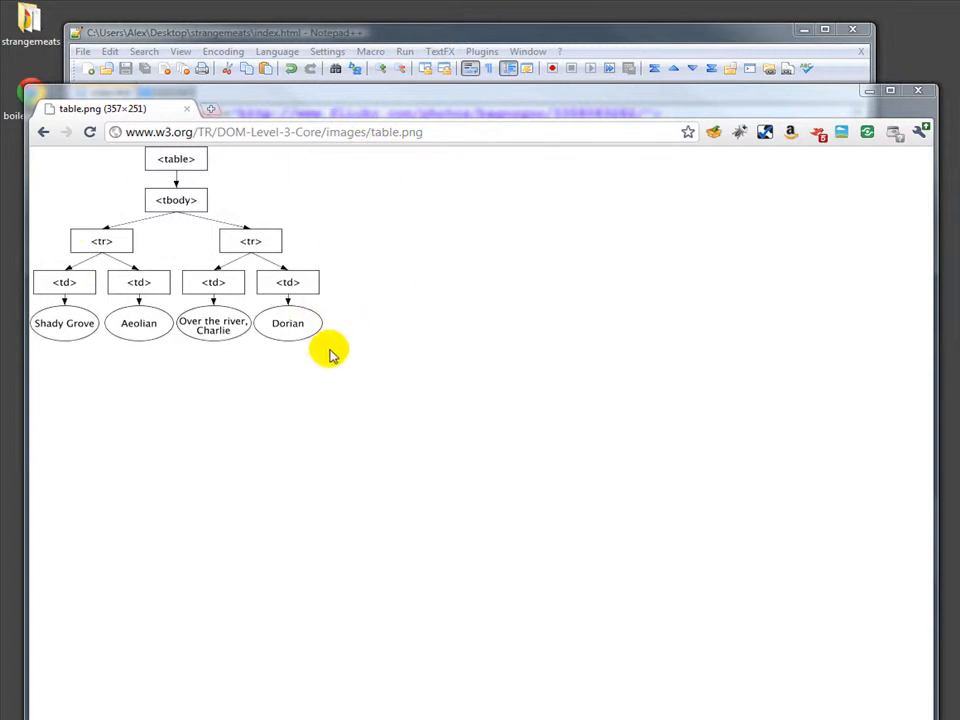
mouse_move(338, 304)
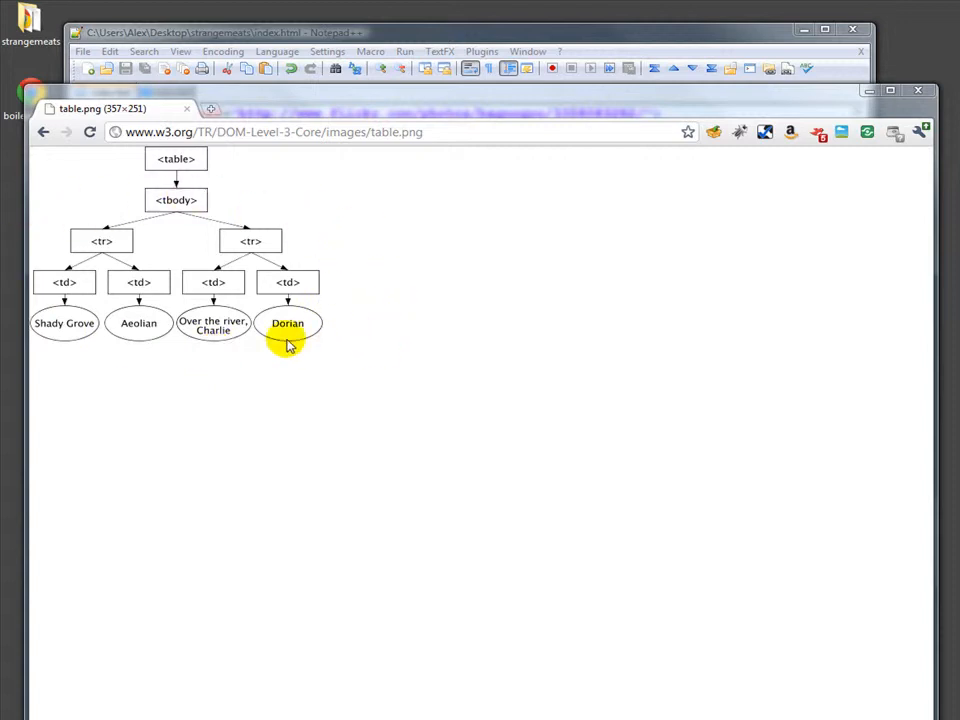
mouse_move(212, 304)
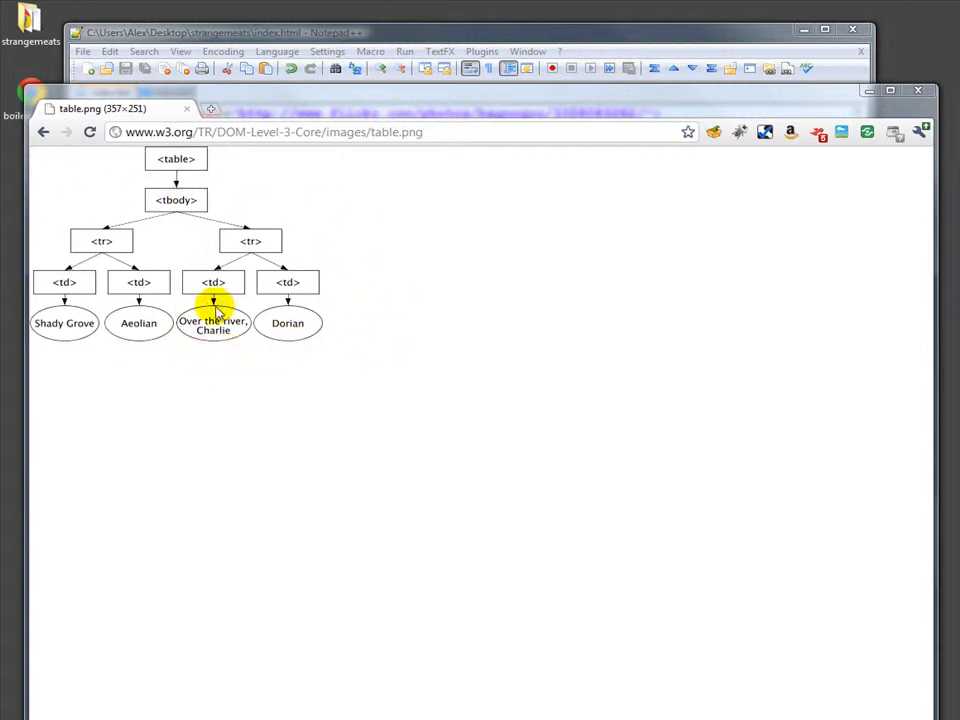
mouse_move(188, 322)
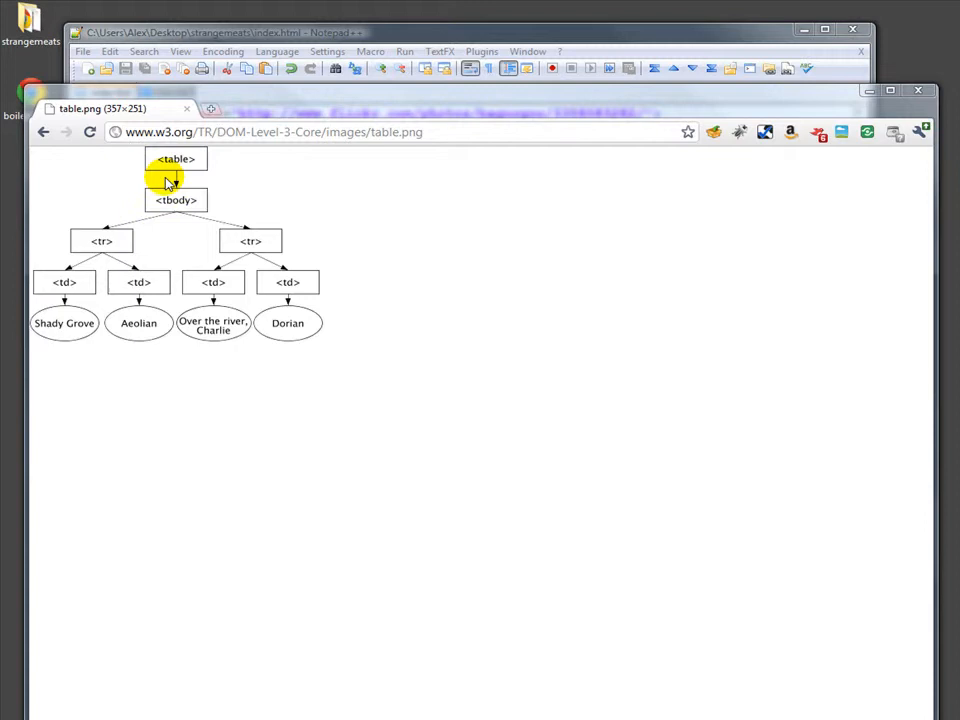
mouse_move(184, 200)
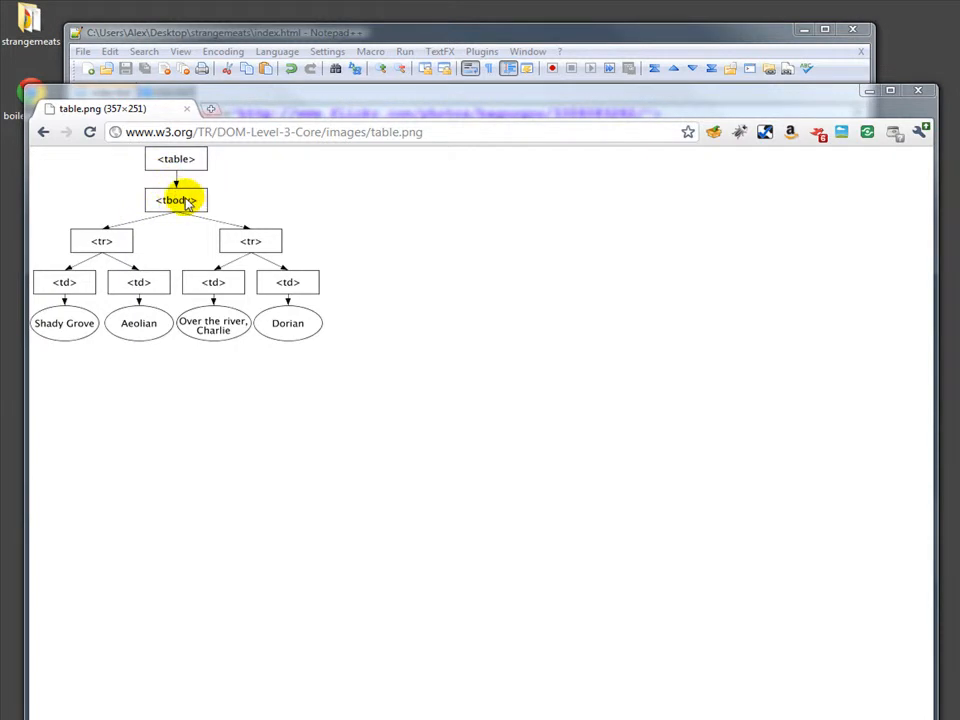
mouse_move(194, 364)
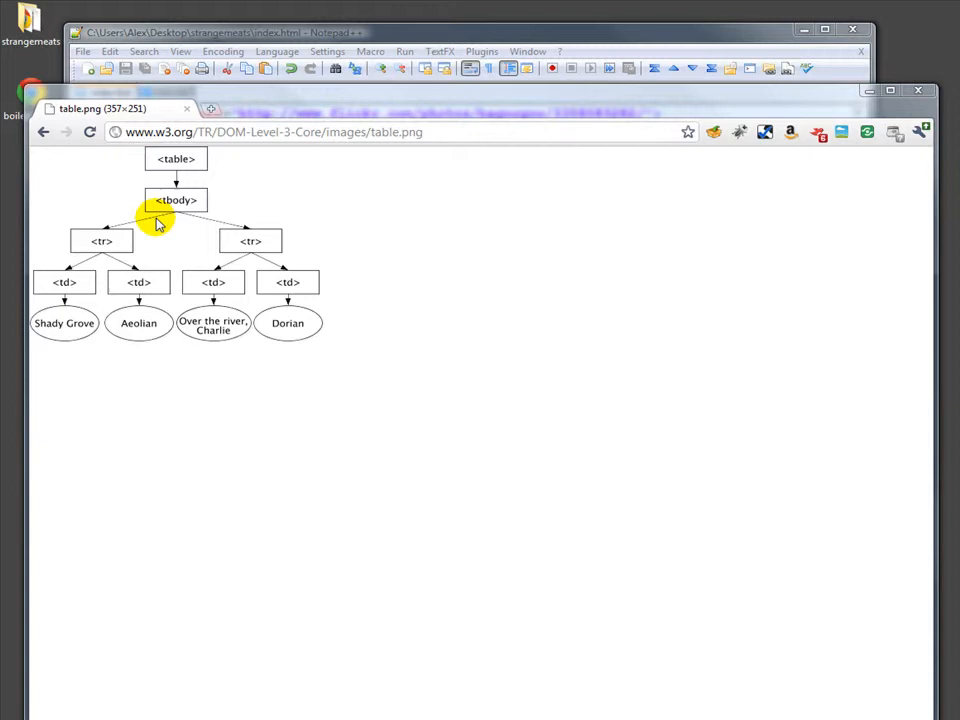
mouse_move(296, 344)
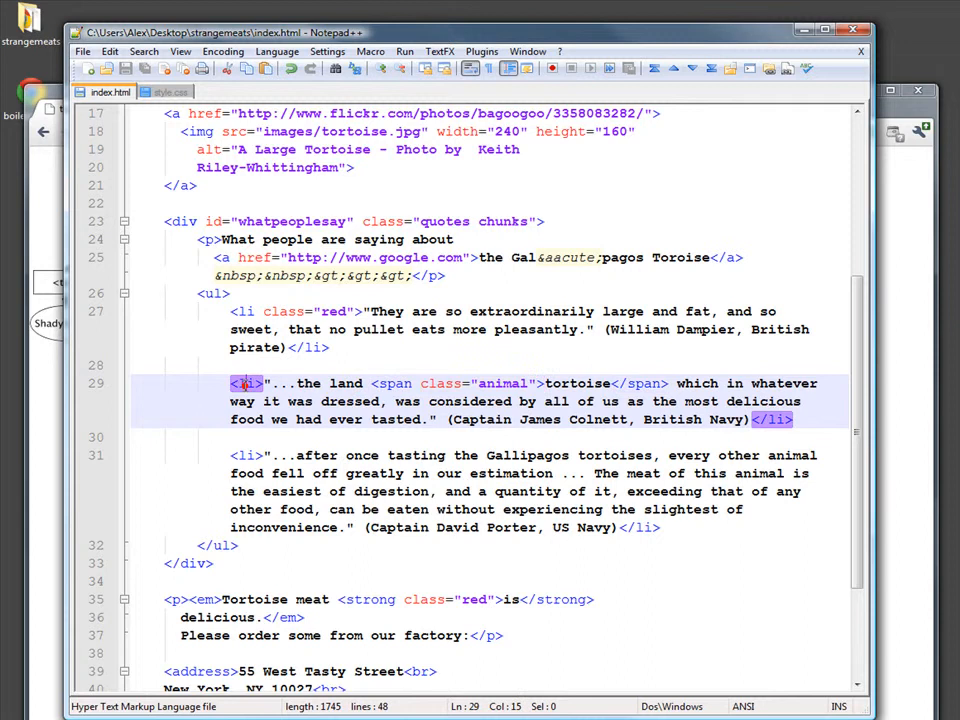
mouse_move(56, 210)
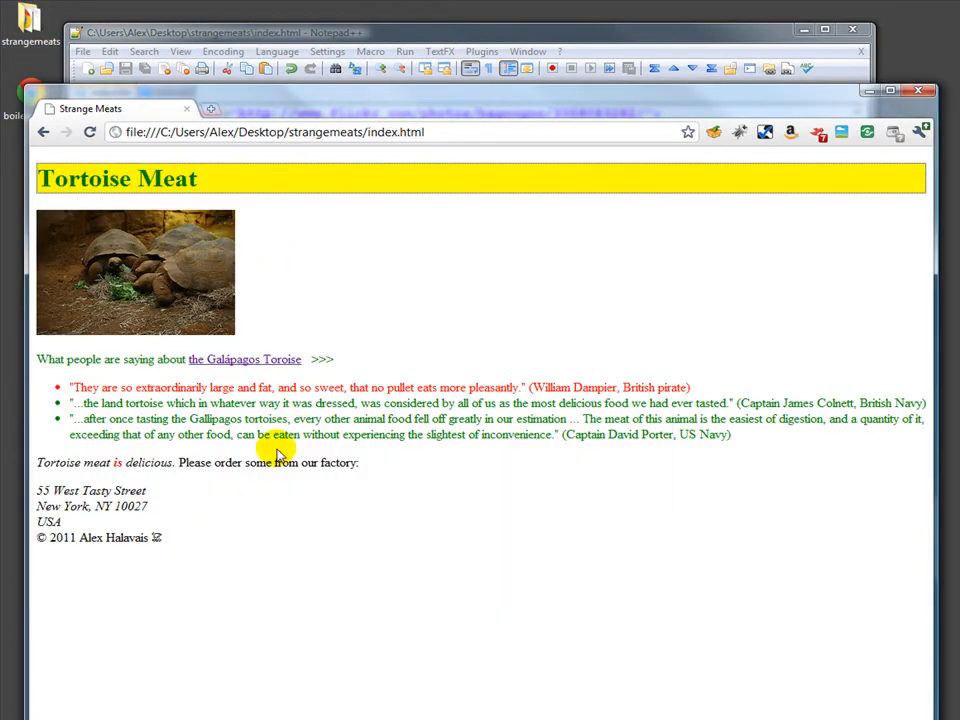
mouse_move(122, 470)
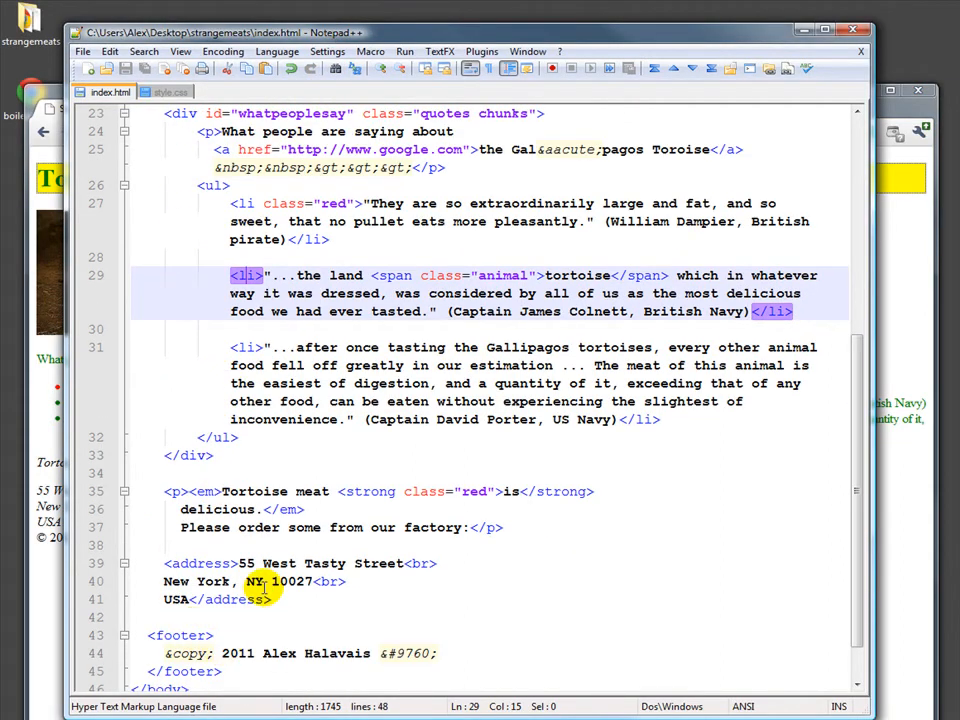
scroll("down", 3)
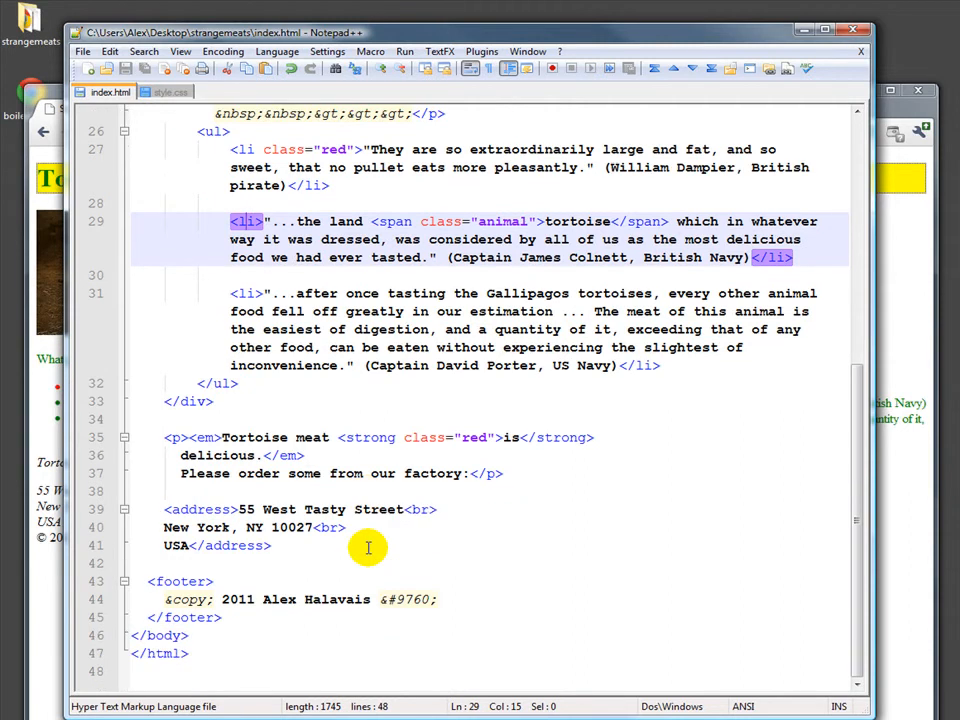
mouse_move(320, 528)
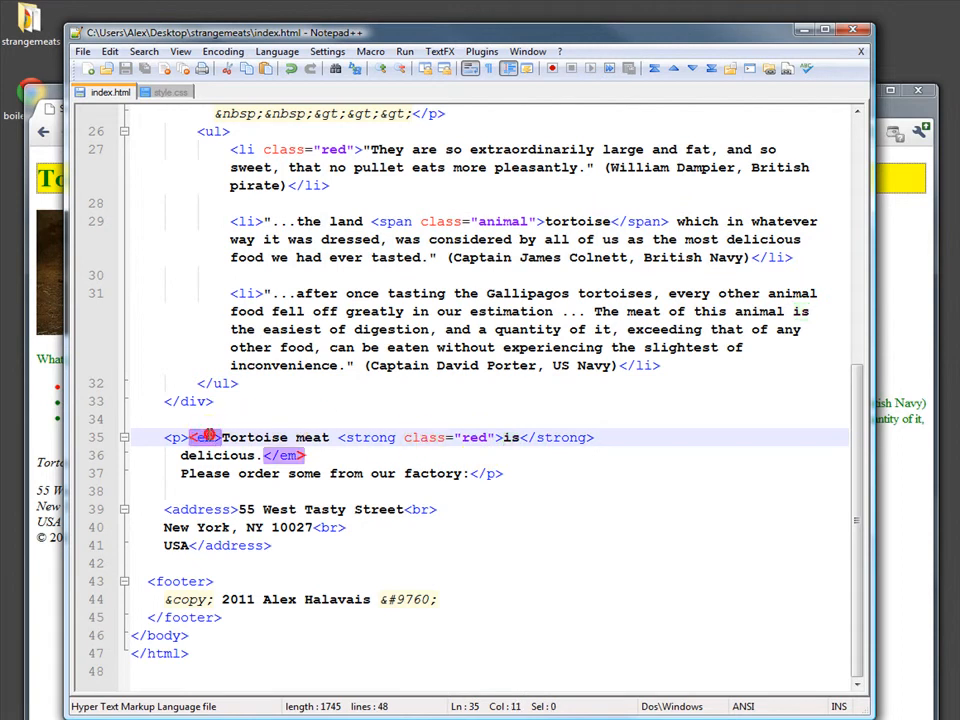
left_click(172, 436)
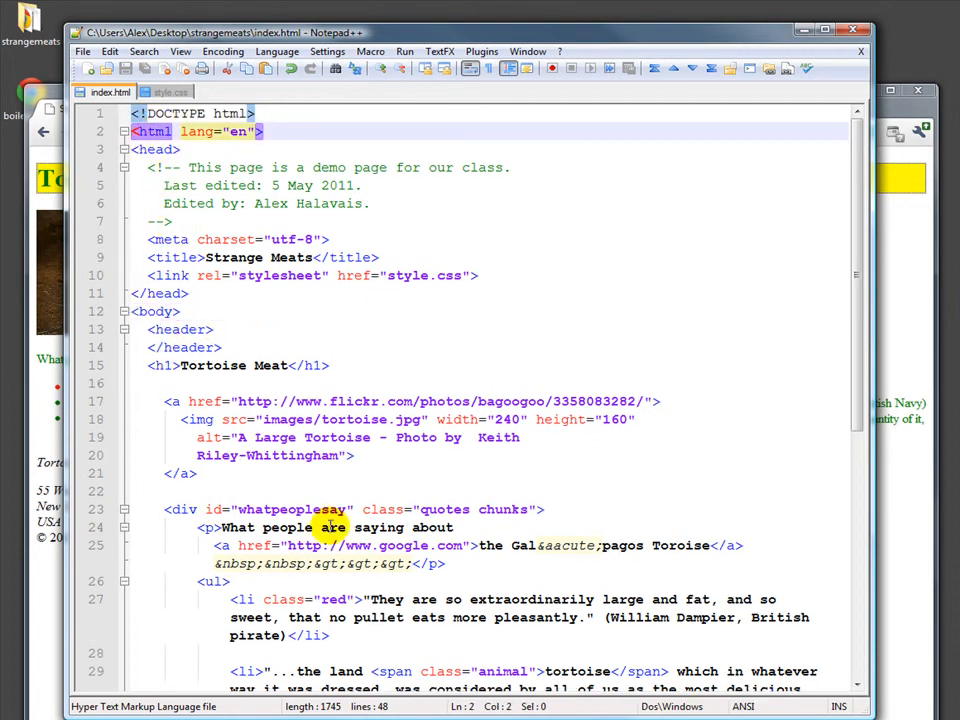
scroll("down", 3)
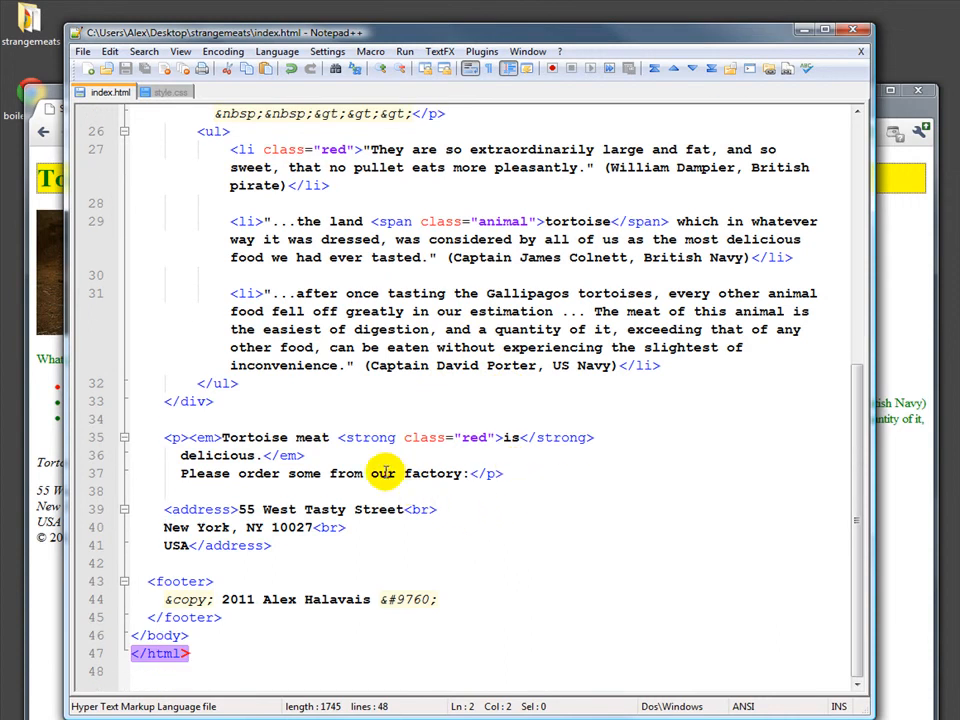
mouse_move(156, 92)
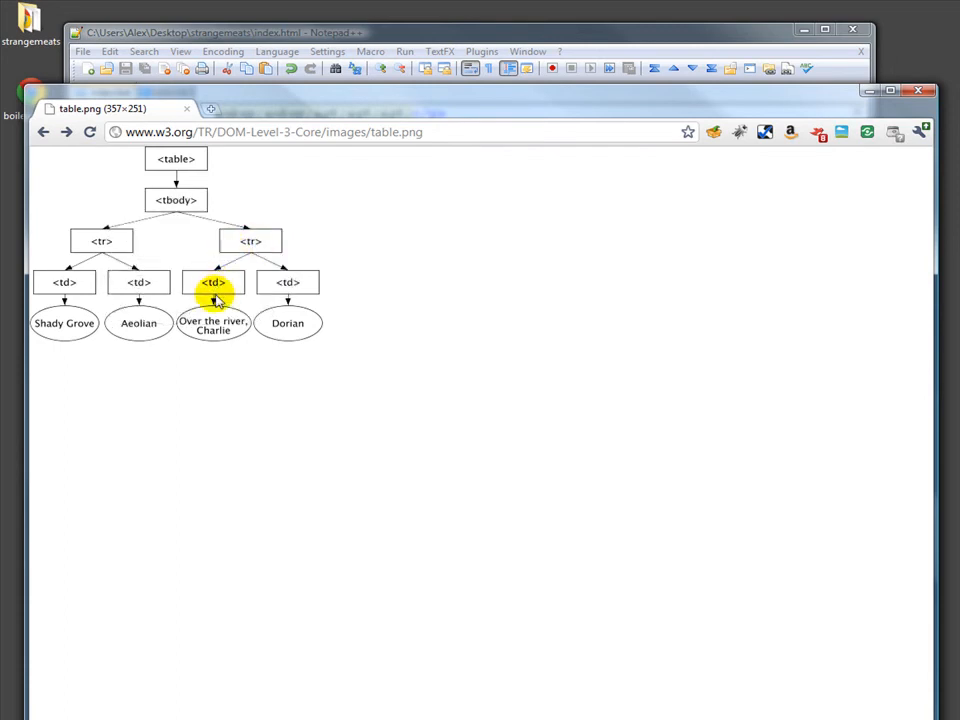
mouse_move(250, 370)
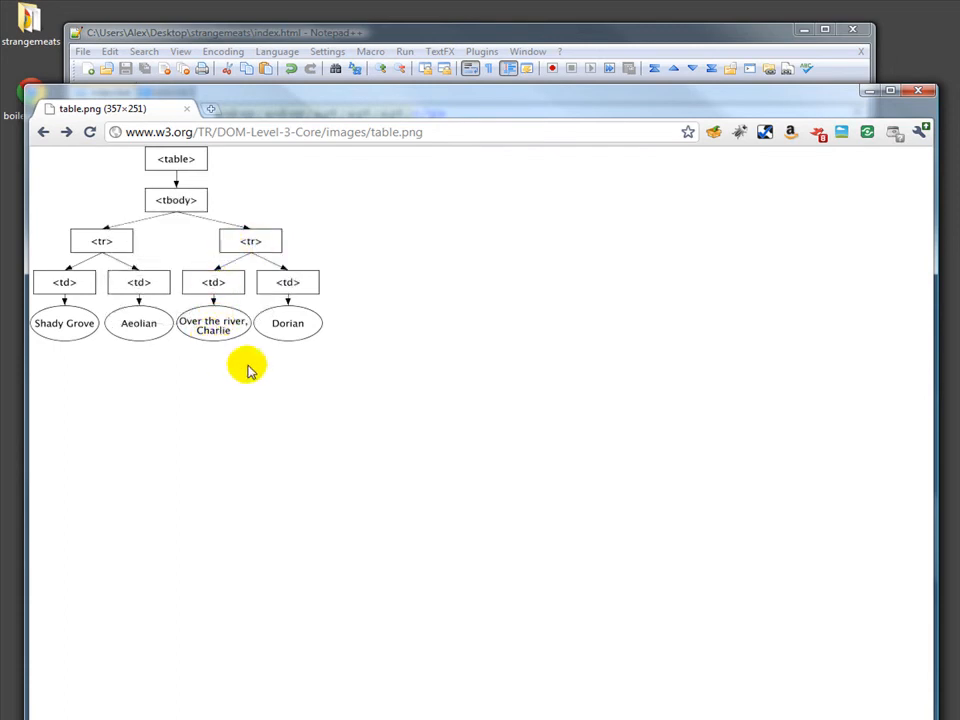